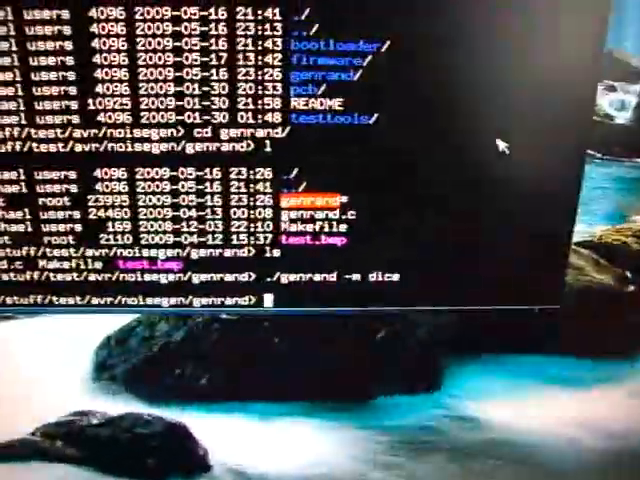
# Step: Run ./genrand -m dice to generate another set of dice rolls
pyautogui.press('Return')
pyautogui.write('make bootloader-upload')
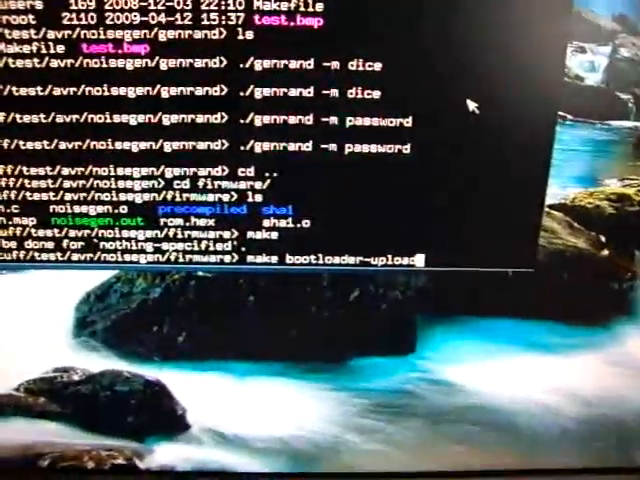
# Step: Launch make bootloader-upload to flash rom.hex to the noise generator
pyautogui.press('Return')
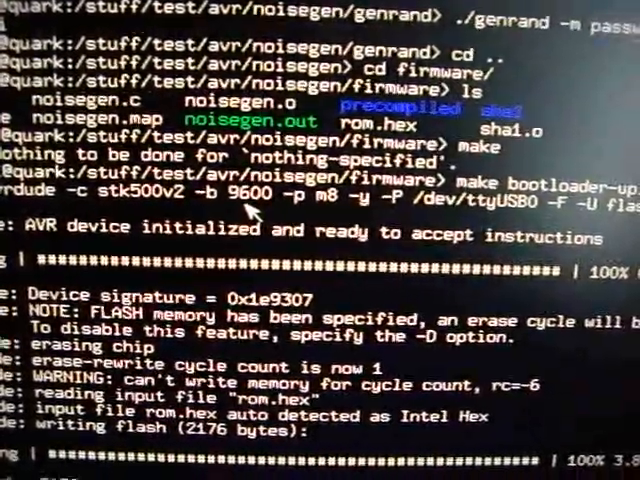
# Step: Scroll down to follow avrdude writing 2176 bytes and starting flash verification
pyautogui.scroll(-3)
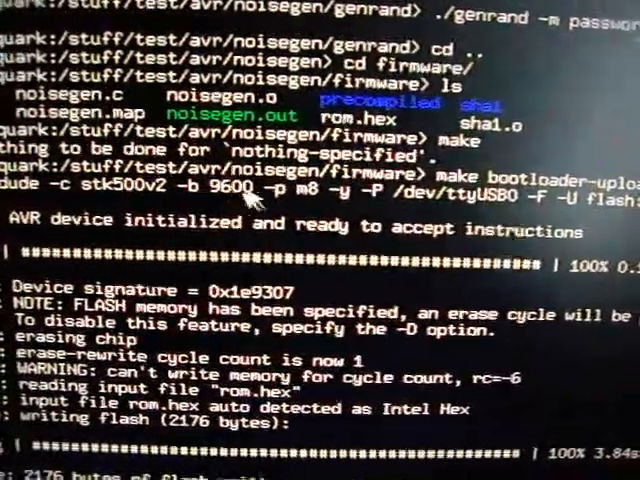
pyautogui.scroll(-3)
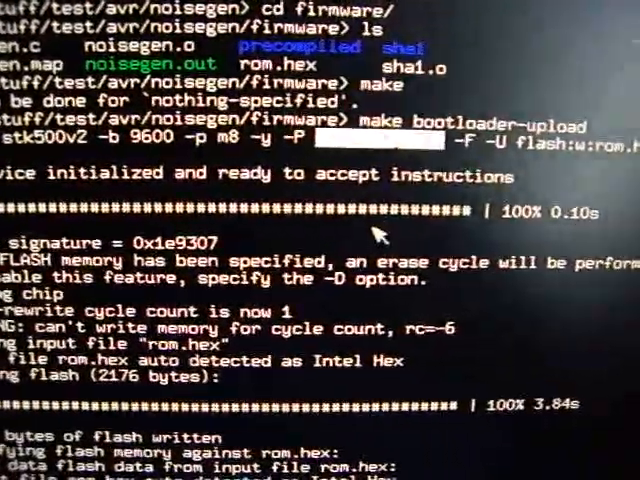
pyautogui.scroll(-3)
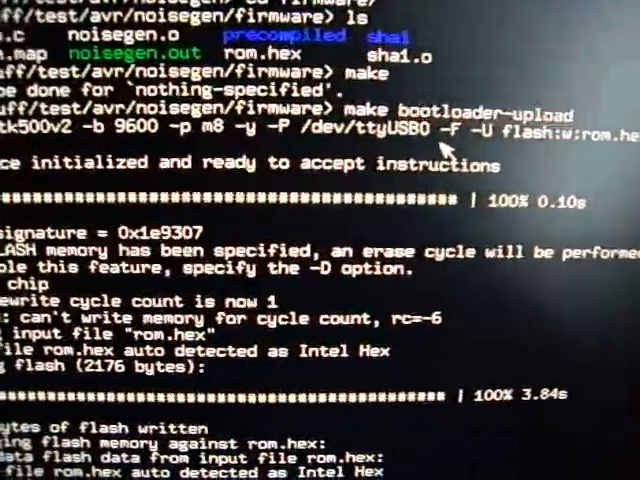